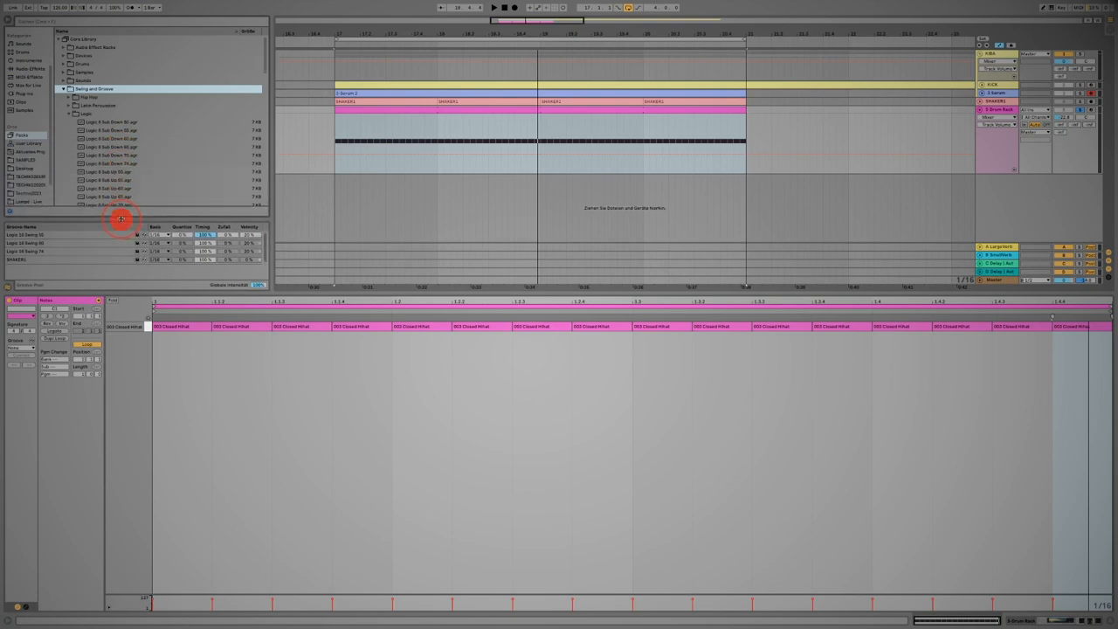
- Jump the browser to the Swing and Grooves library and open a groove subfolder
left_click(68, 87)
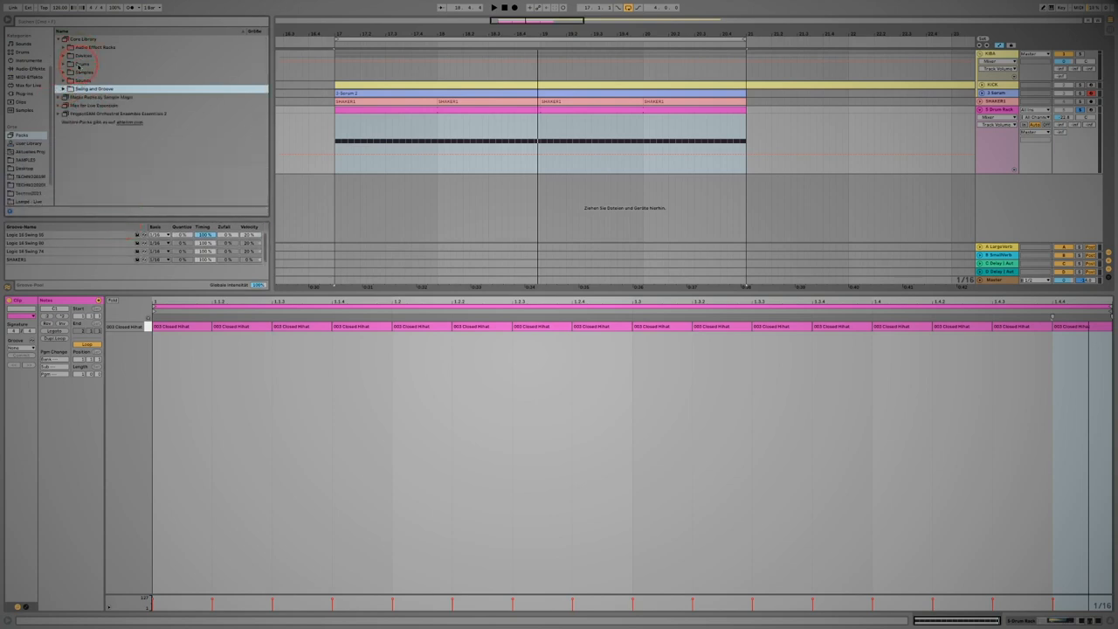
left_click(63, 87)
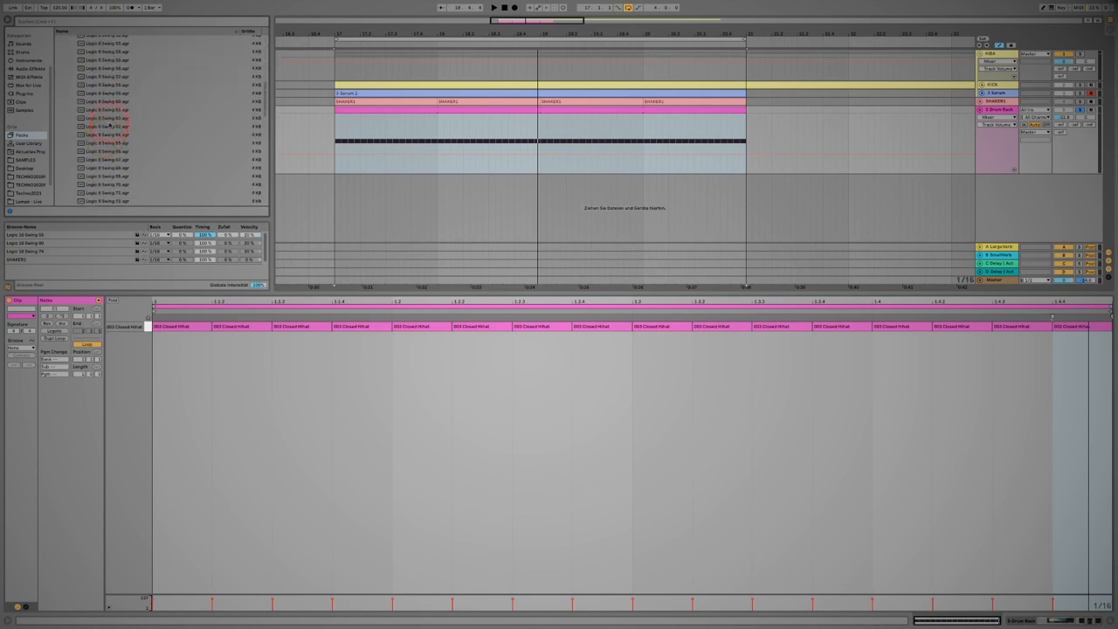
scroll("down", 3)
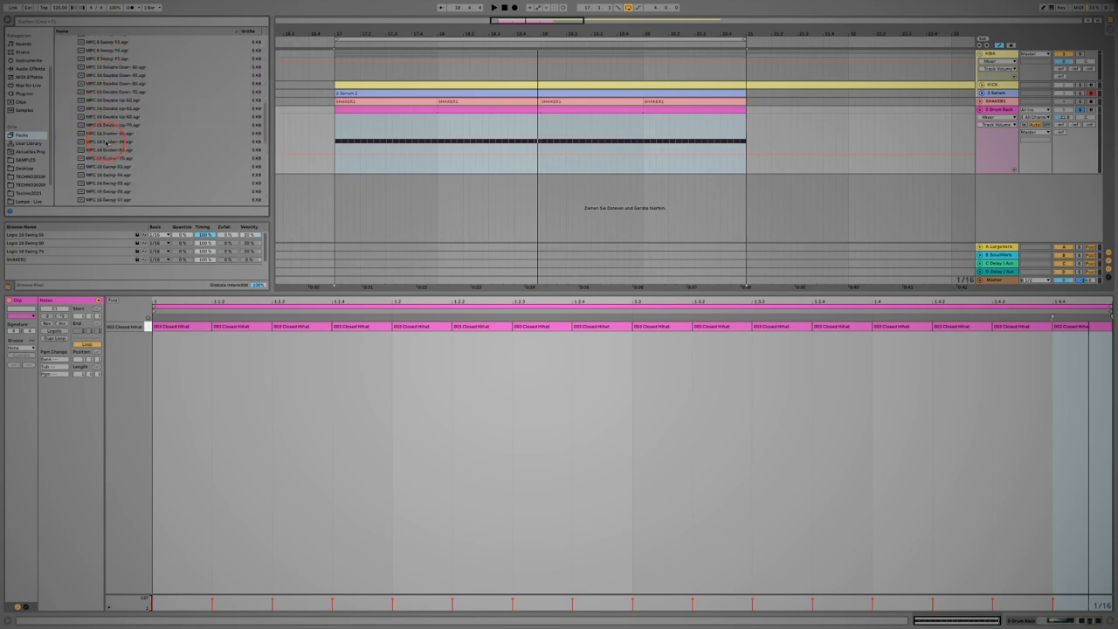
scroll("down", 3)
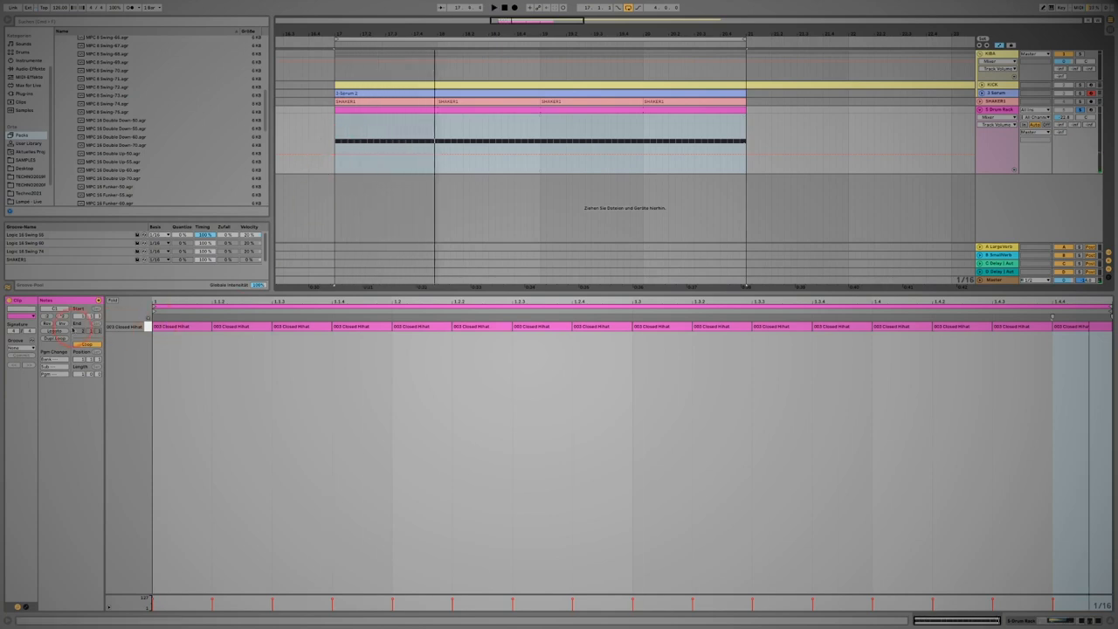
- Assign a Groove Pool groove to the shaker MIDI clip via the Clip View Groove chooser
left_click(26, 346)
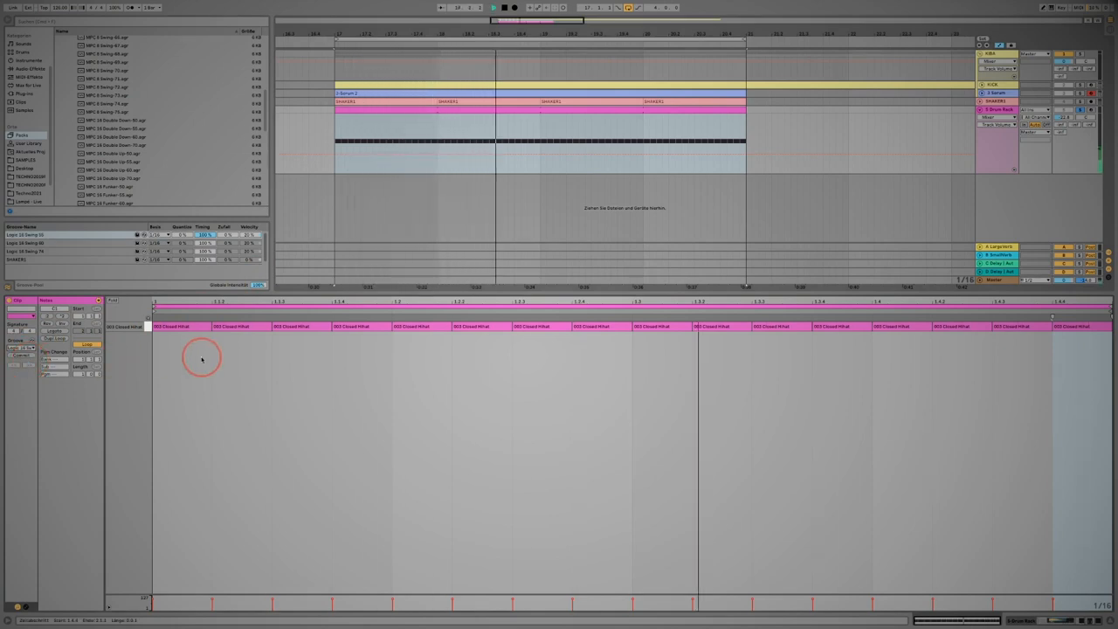
left_click(54, 353)
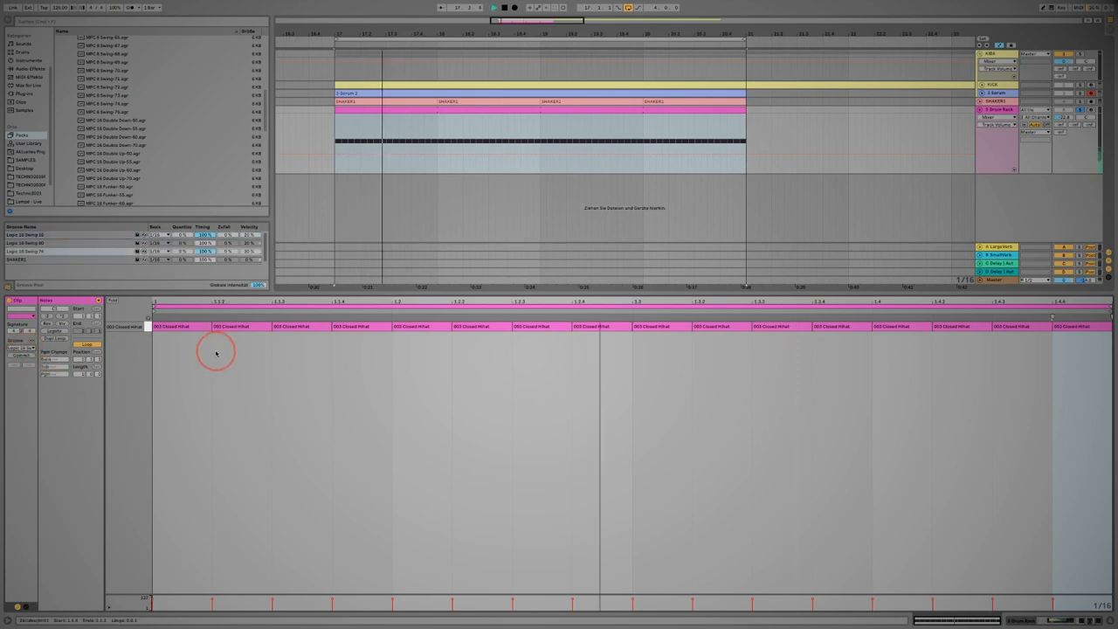
left_click(28, 347)
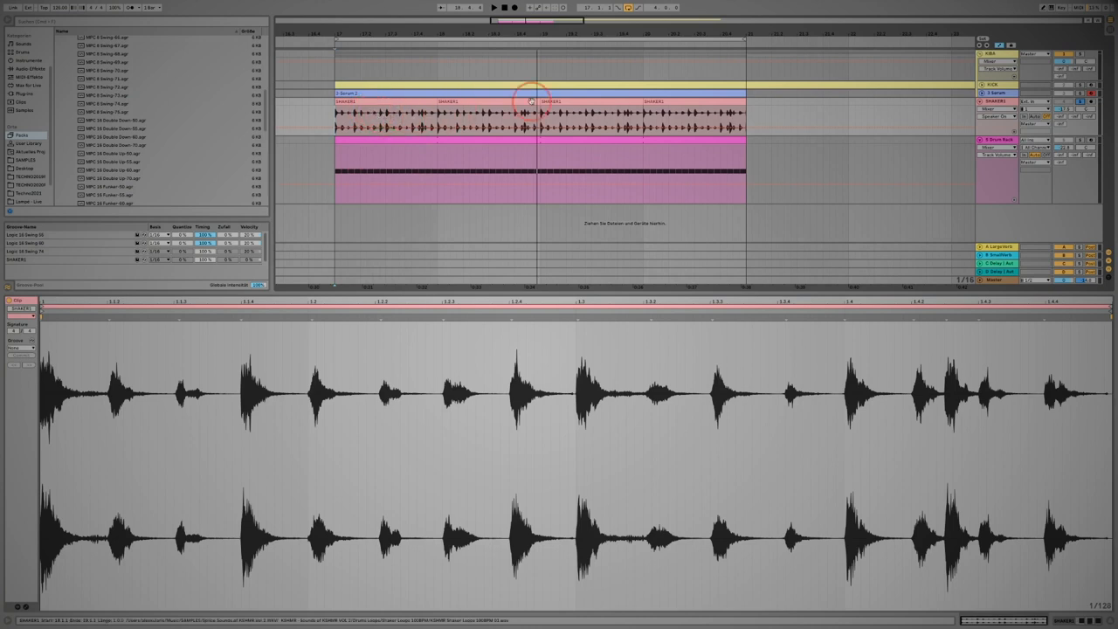
- Extract the hi-hat audio loop's groove into the Groove Pool from its context menu
right_click(550, 100)
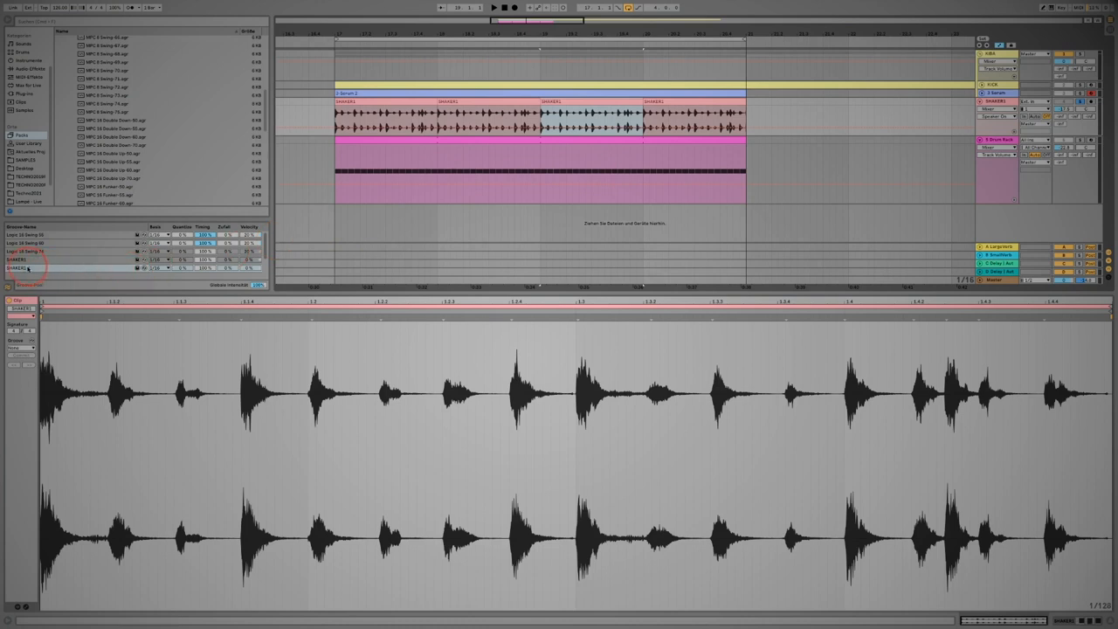
- Select the newly extracted hi-hat groove in the Groove Pool
left_click(400, 142)
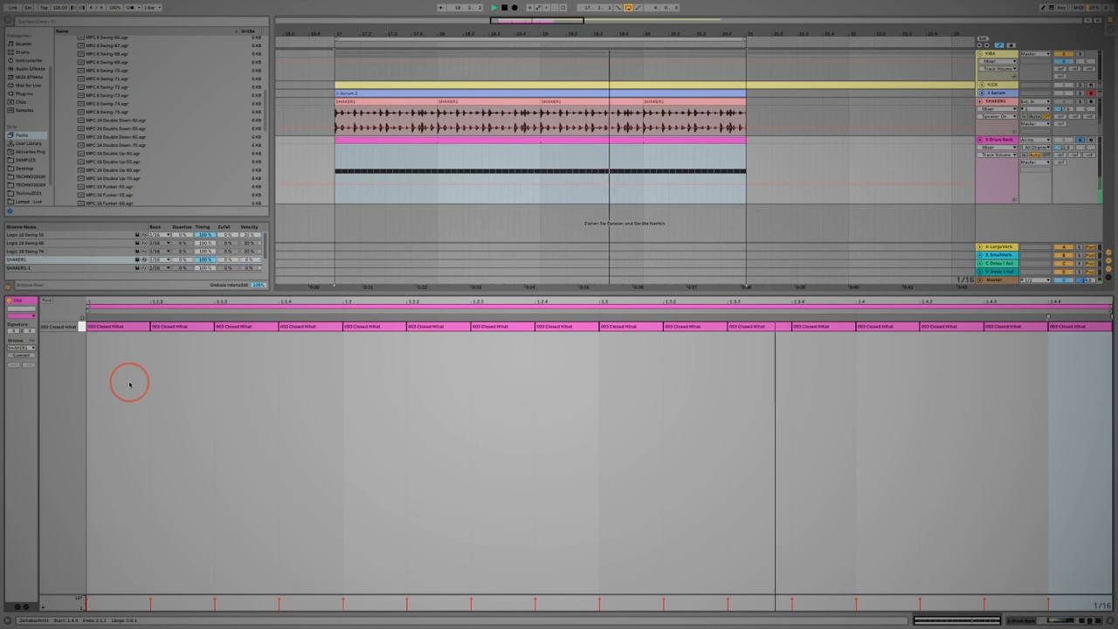
- Select the hi-hat audio clip, reveal its warp markers, and open its Groove chooser
left_click(714, 101)
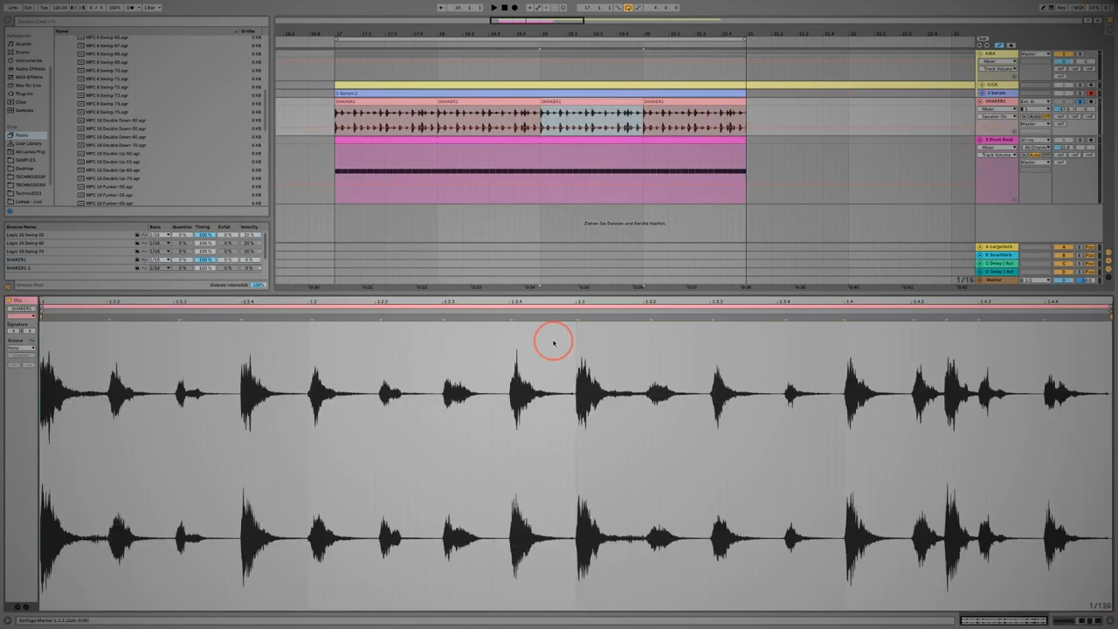
left_click(552, 341)
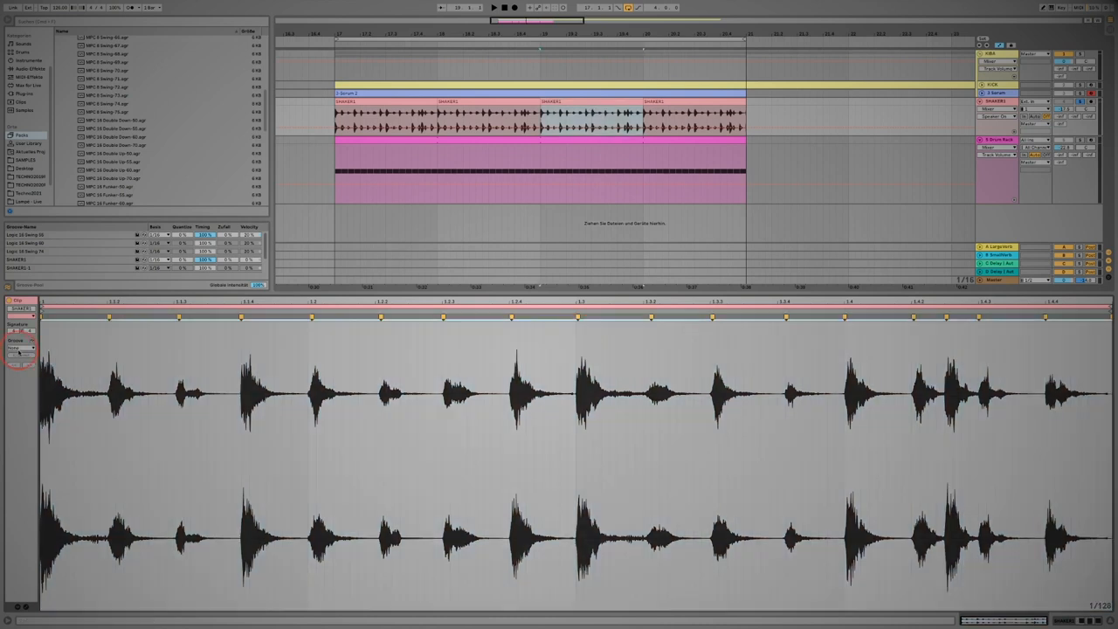
left_click(21, 347)
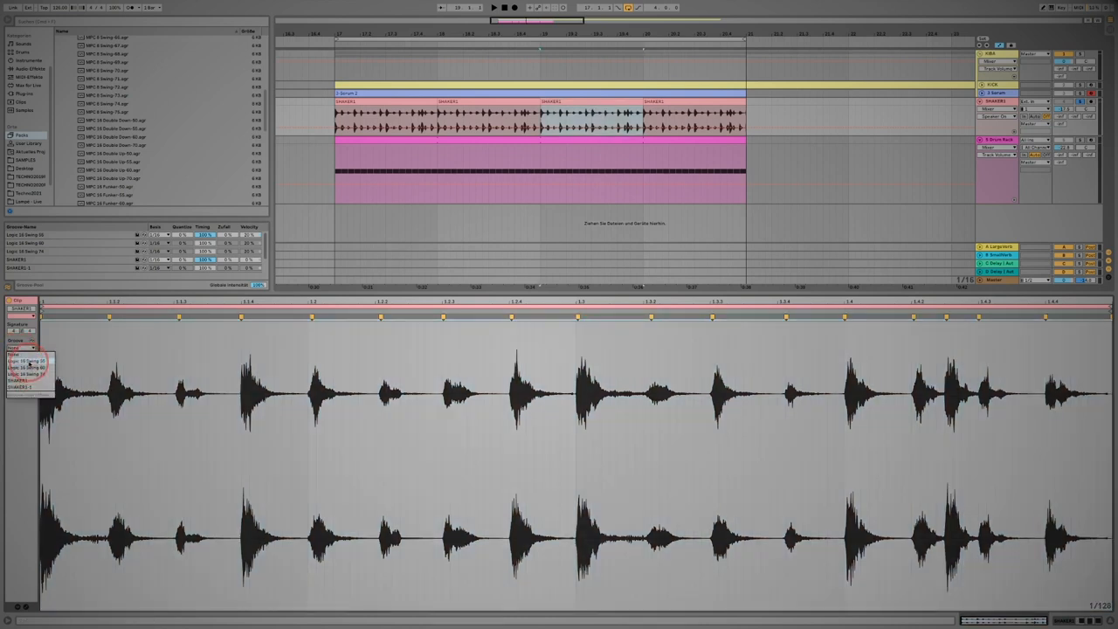